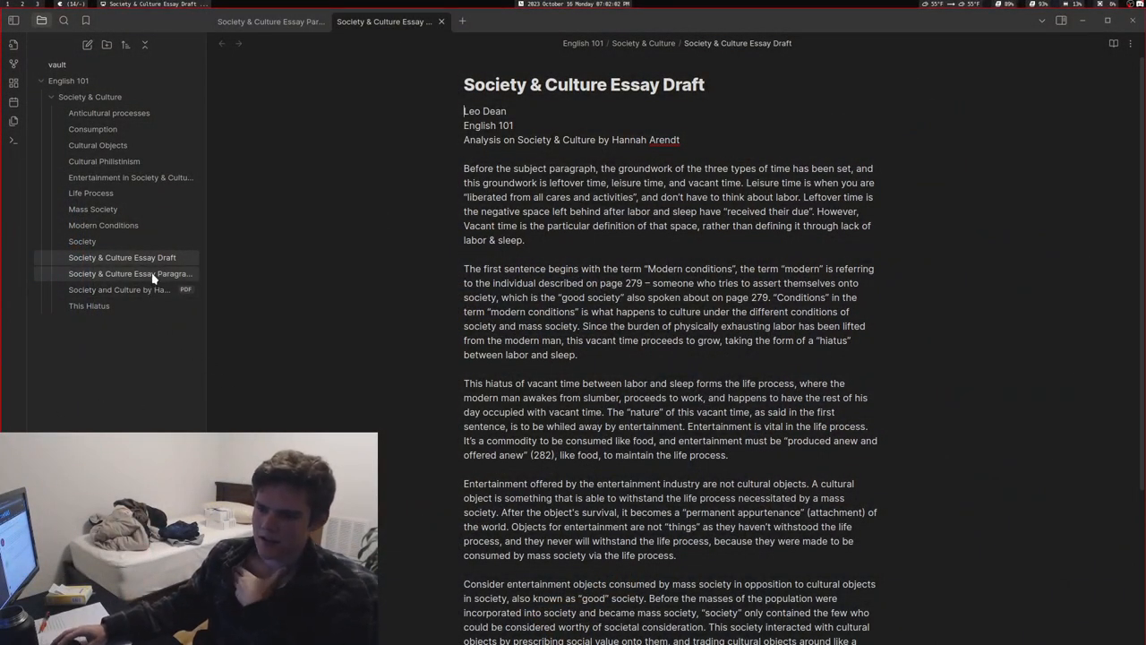
Step: In graph view, replace the colour group with a path:"English 101" query coloured red
left_click(131, 272)
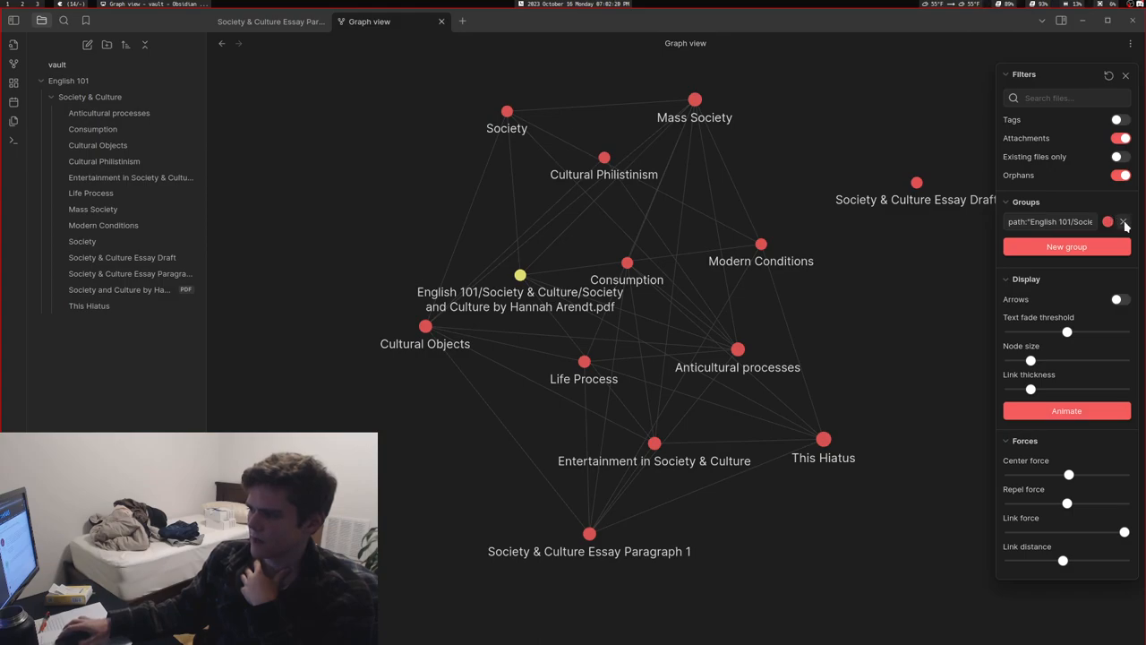
left_click(1124, 222)
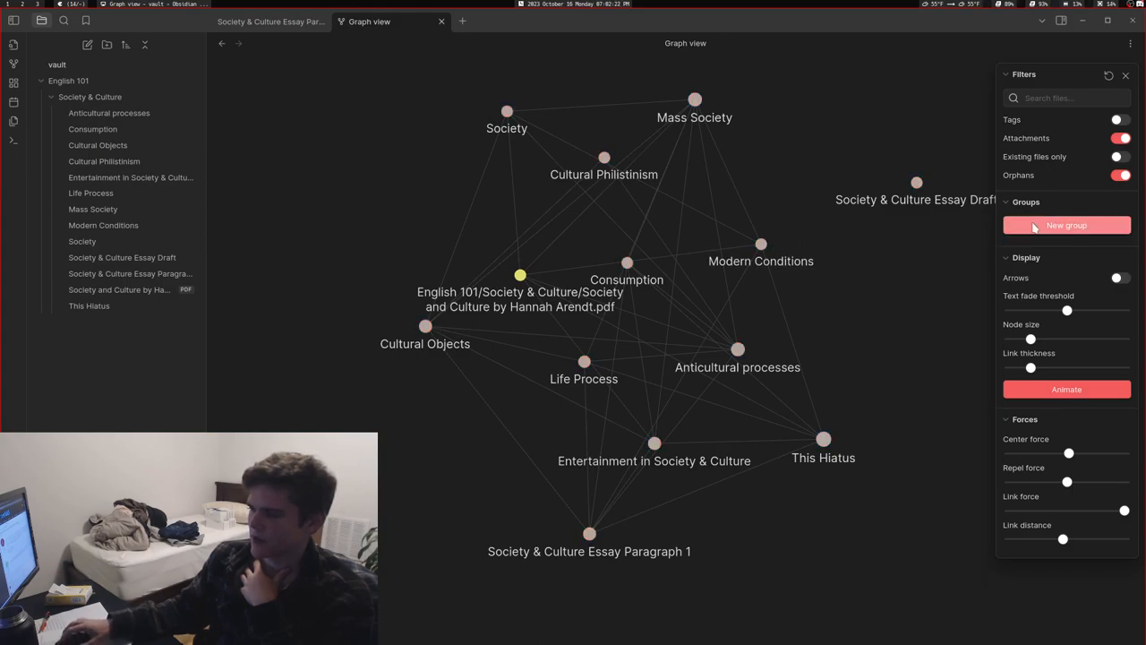
left_click(1067, 226)
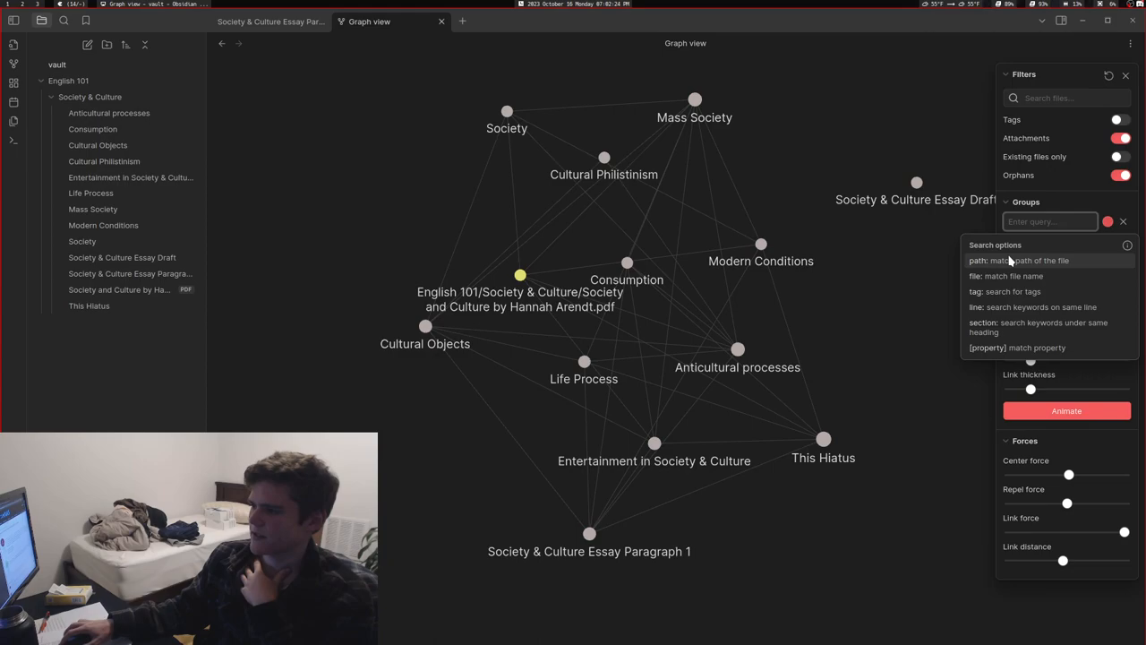
type("path:\"English 101/Socie")
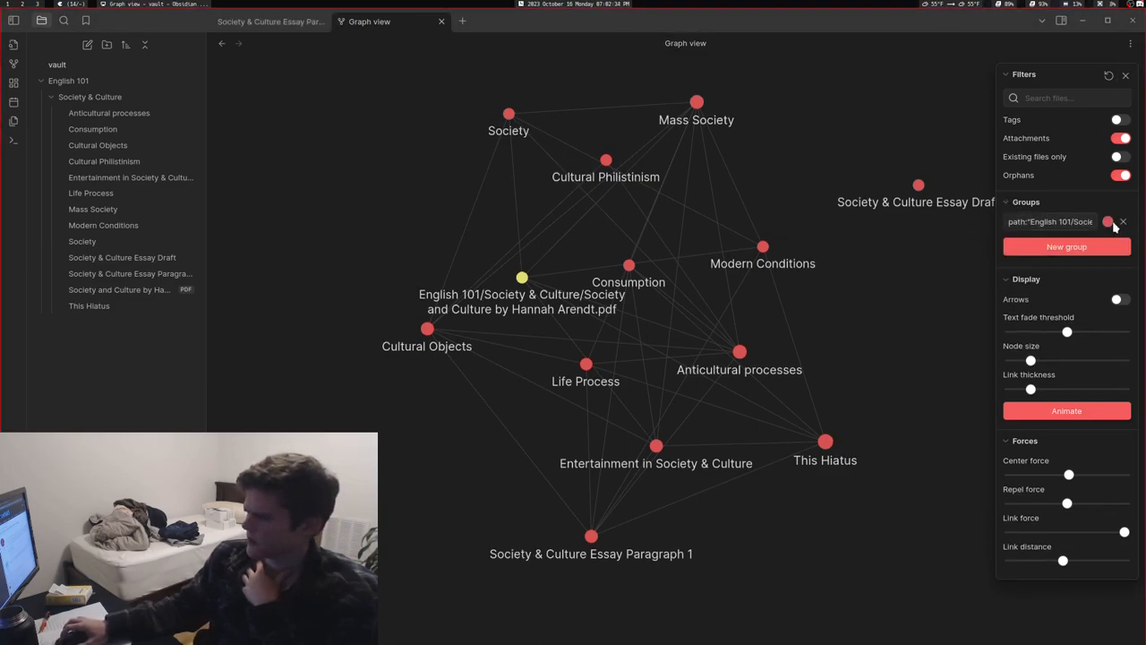
left_click(1053, 222)
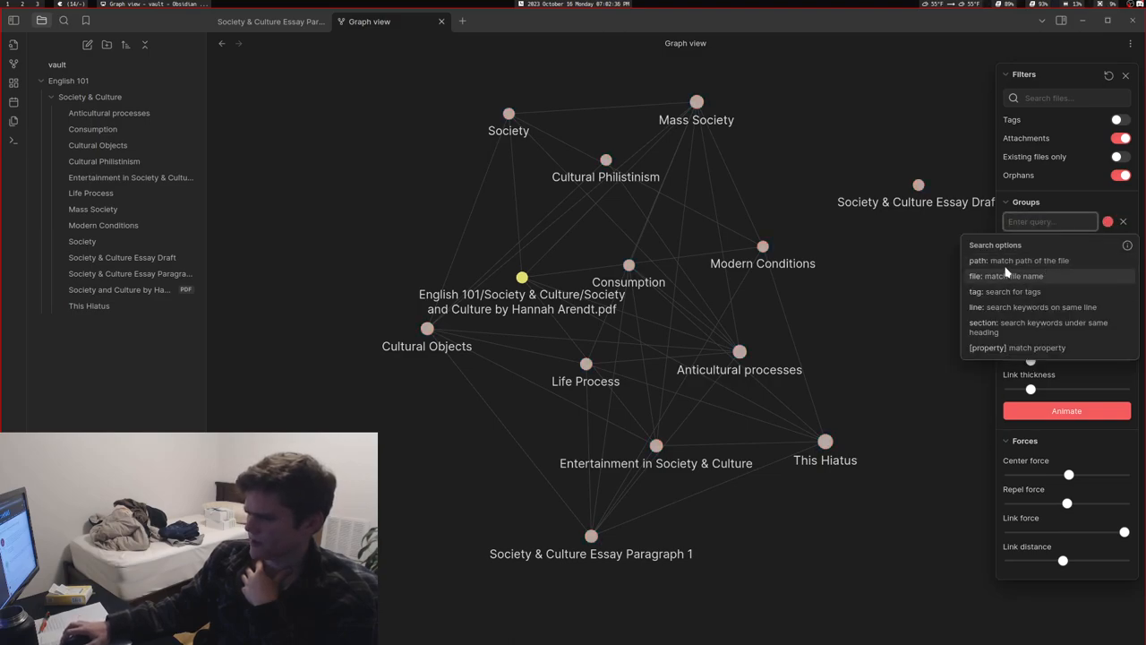
type("path:\"English 101\"")
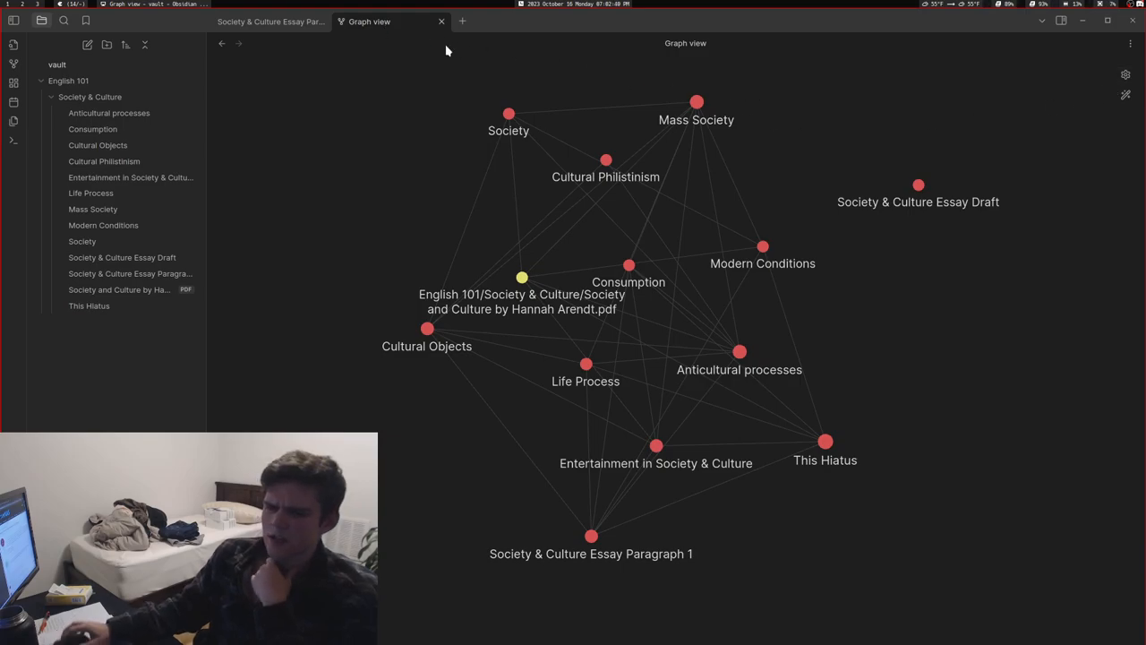
Step: Glance at Essay Paragraph 1, then bring up the Essay Draft and spelling options for 'Arendt'
left_click(129, 272)
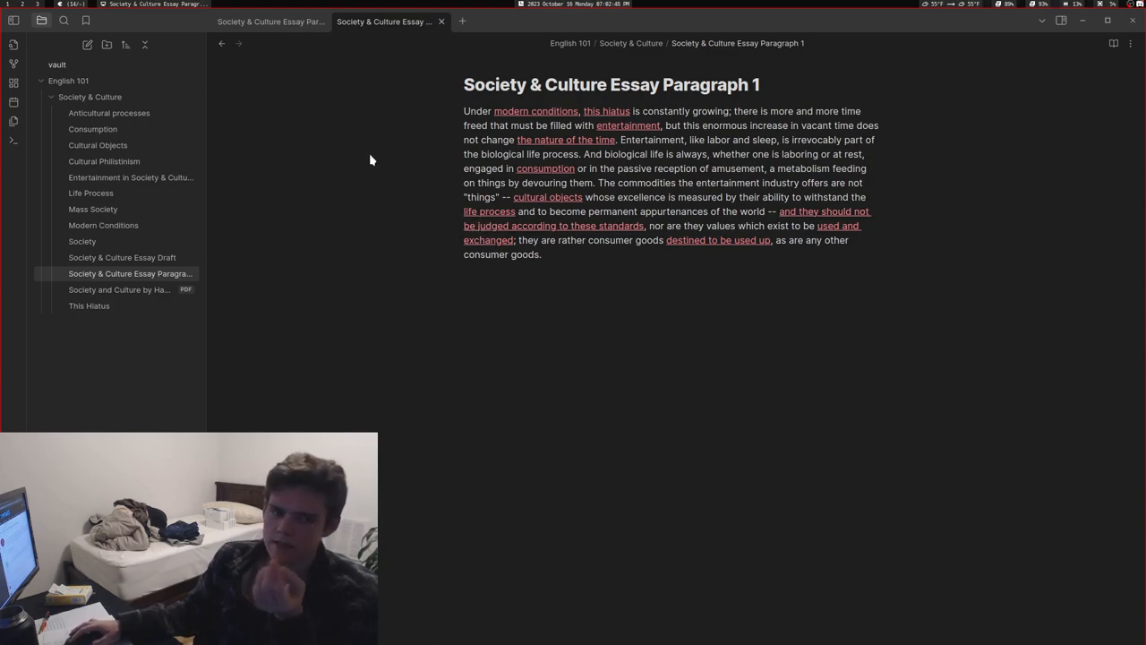
mouse_move(365, 162)
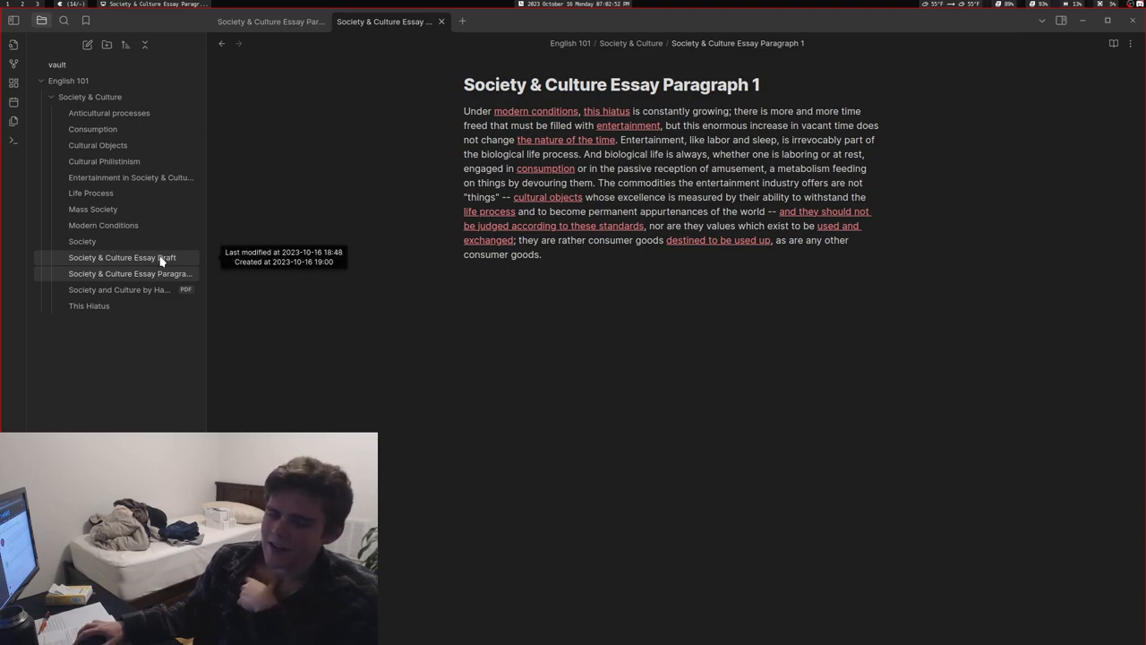
left_click(122, 257)
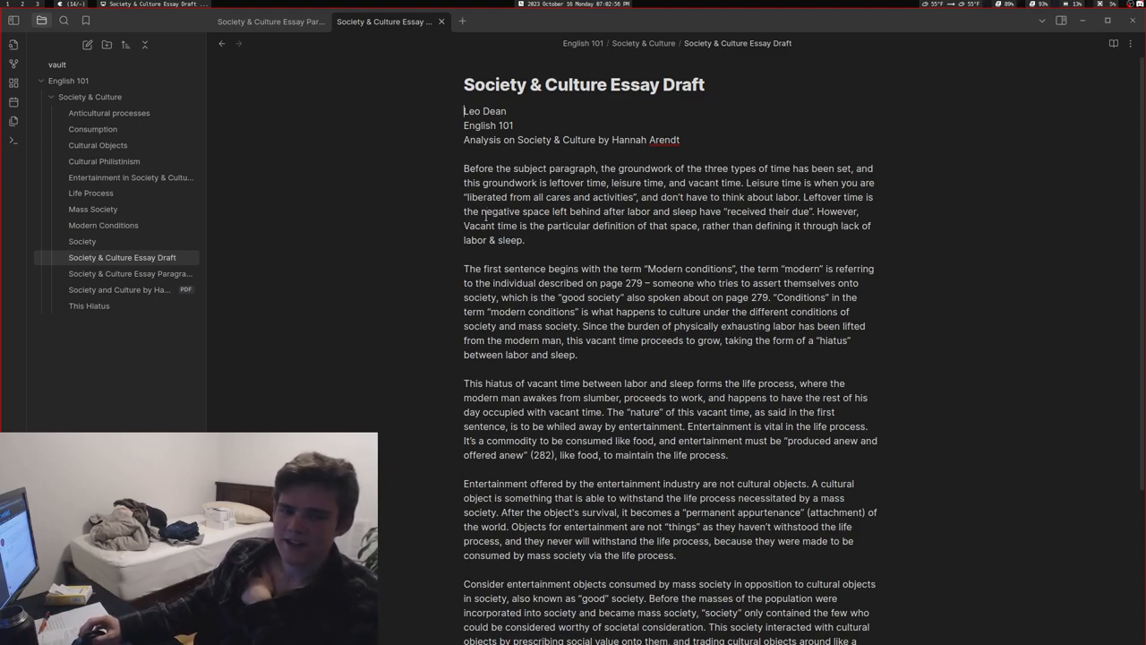
right_click(664, 139)
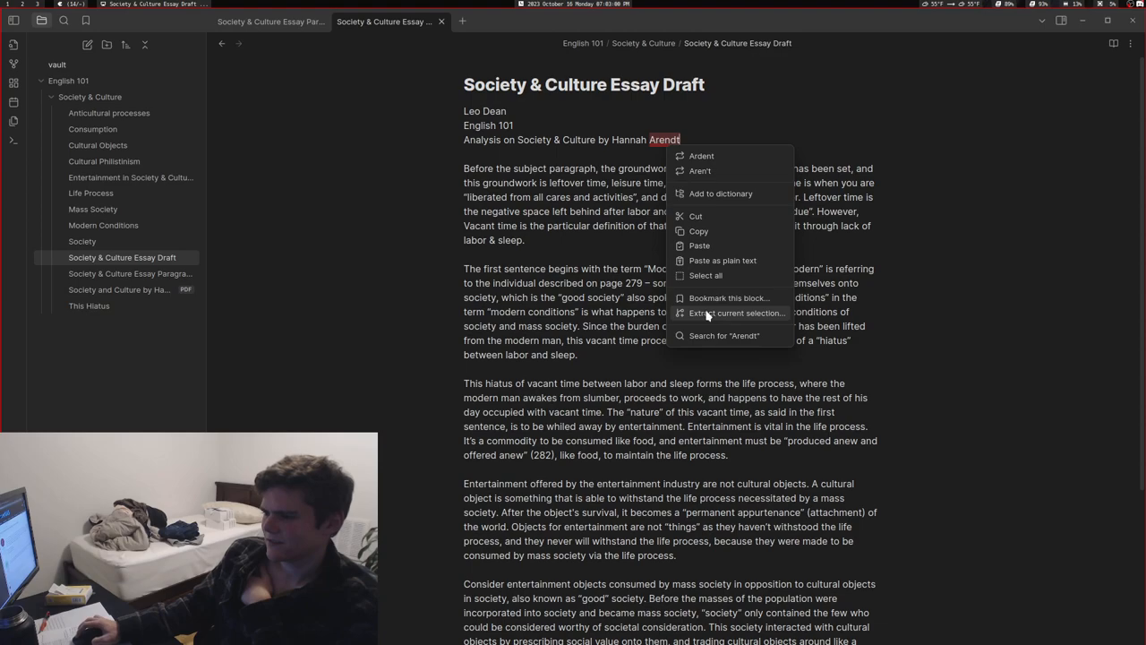
mouse_move(712, 193)
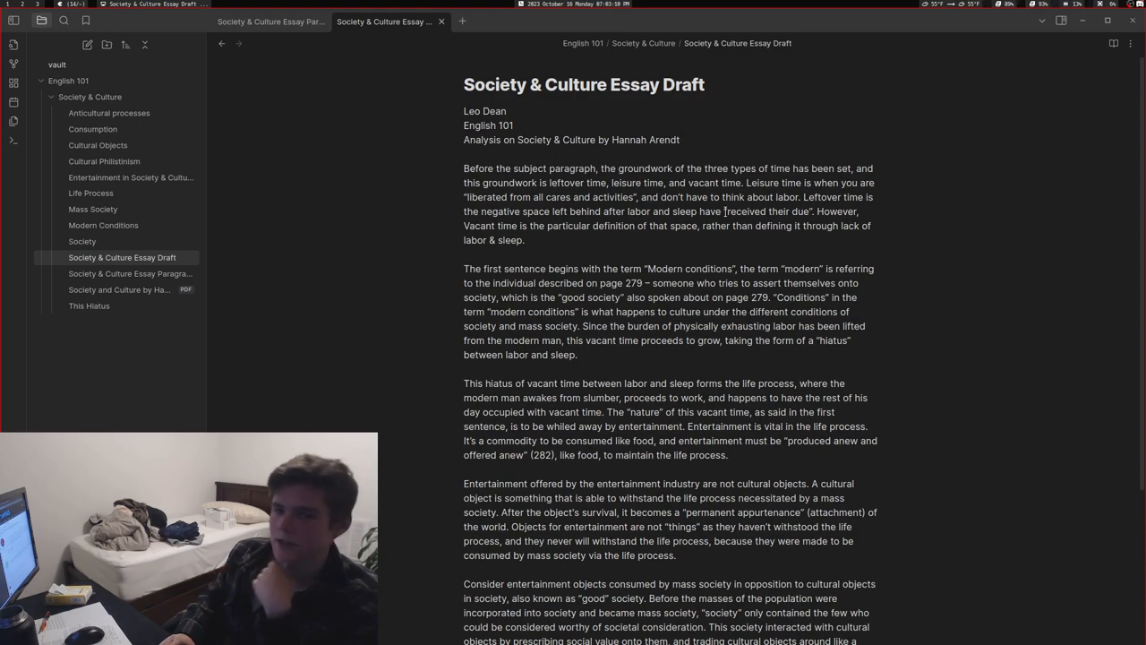
Step: Select the leftover and vacant time sentences ending the draft's opening paragraph
left_click(679, 140)
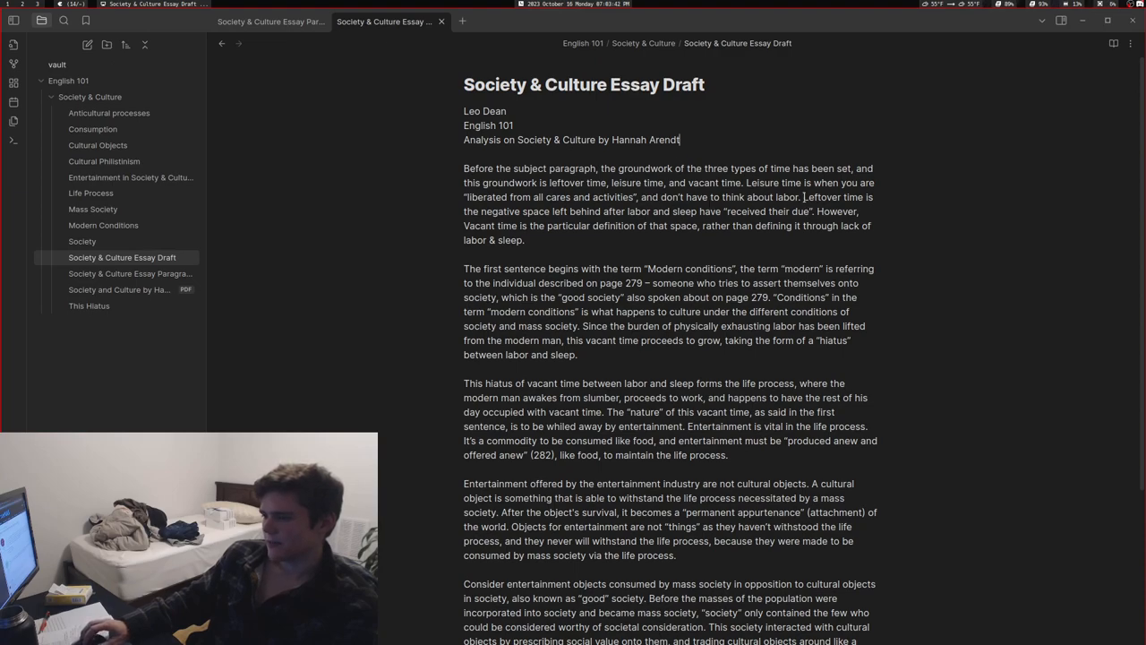
left_click_drag(640, 197, 802, 197)
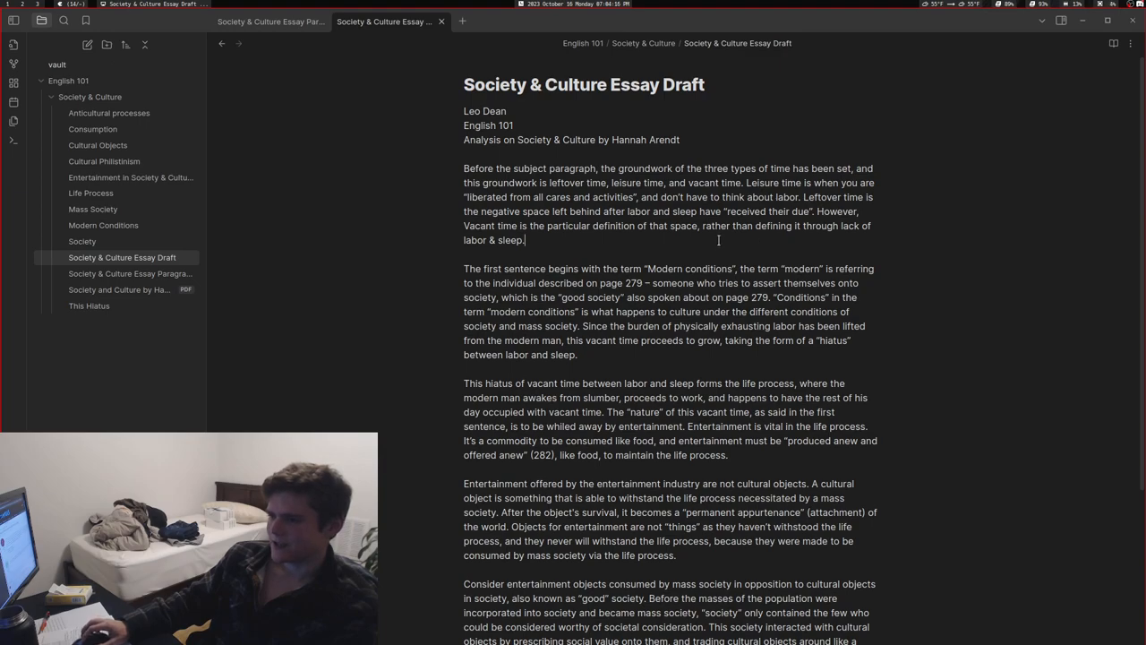
left_click_drag(804, 197, 524, 240)
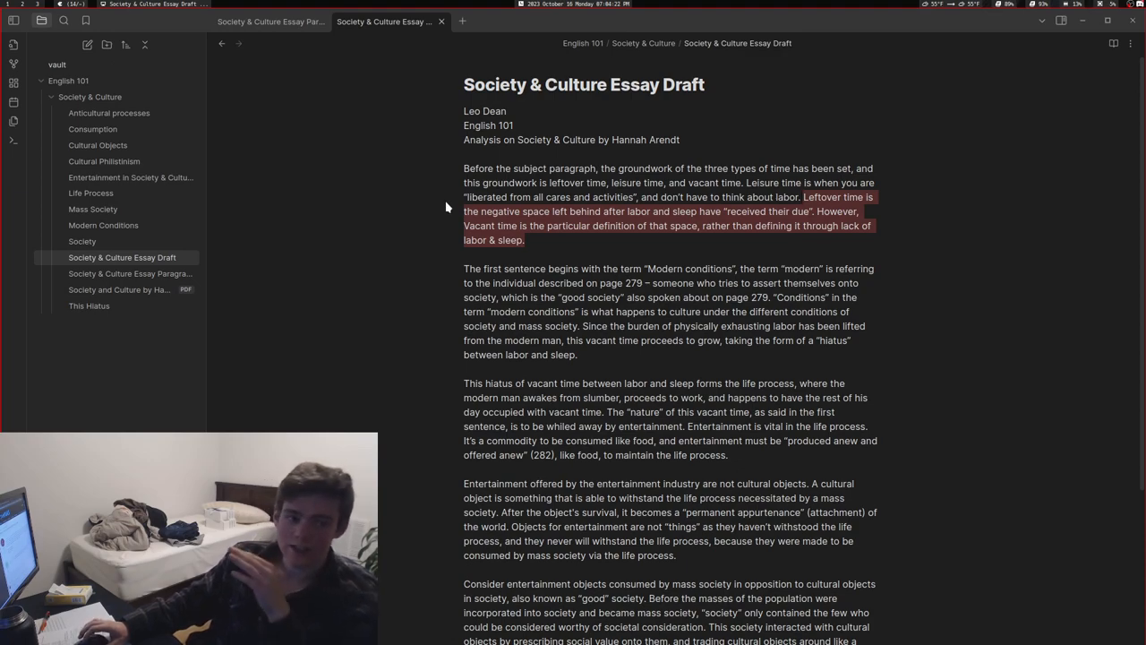
mouse_move(339, 195)
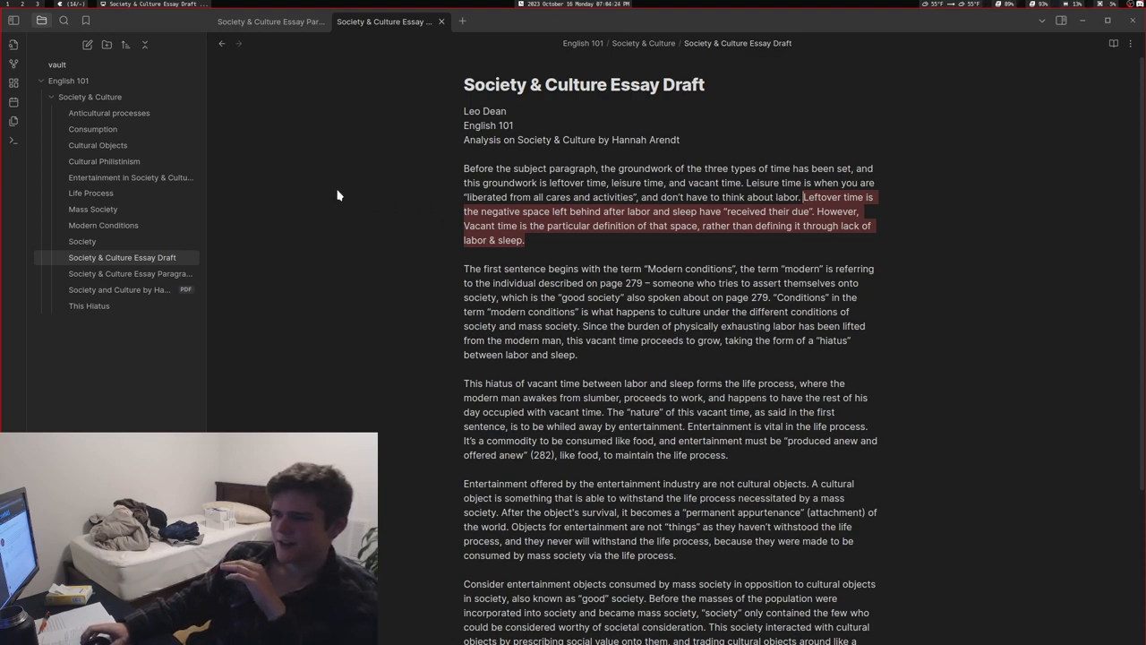
Step: Bring up the This Hiatus note and highlight part of its time definitions
left_click(90, 304)
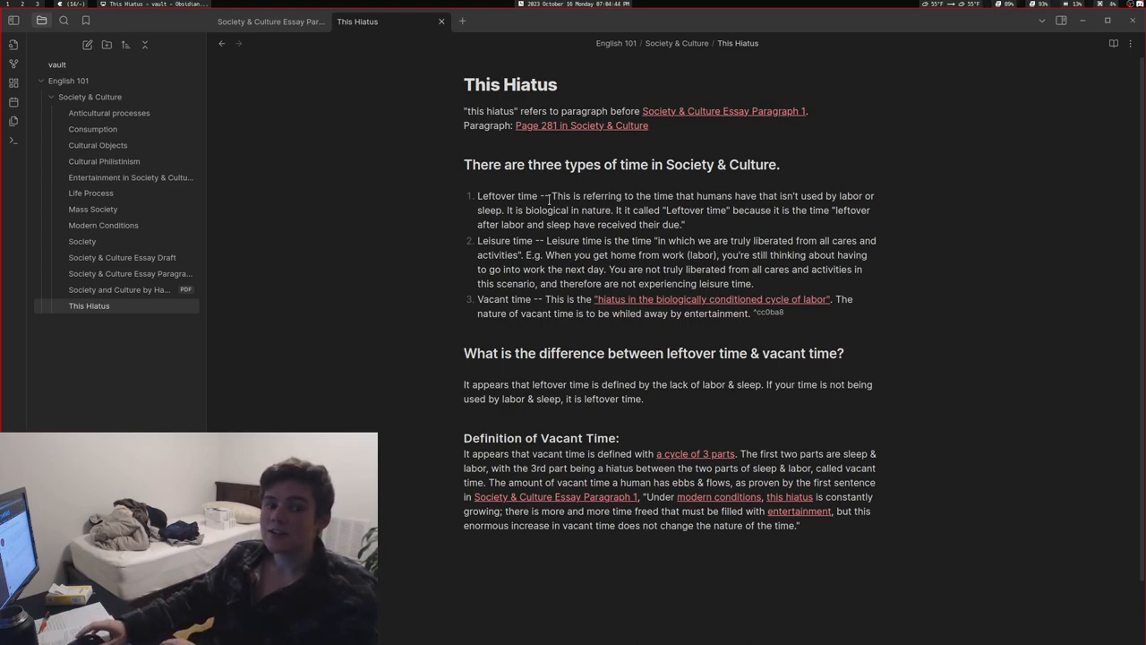
left_click_drag(480, 298, 573, 297)
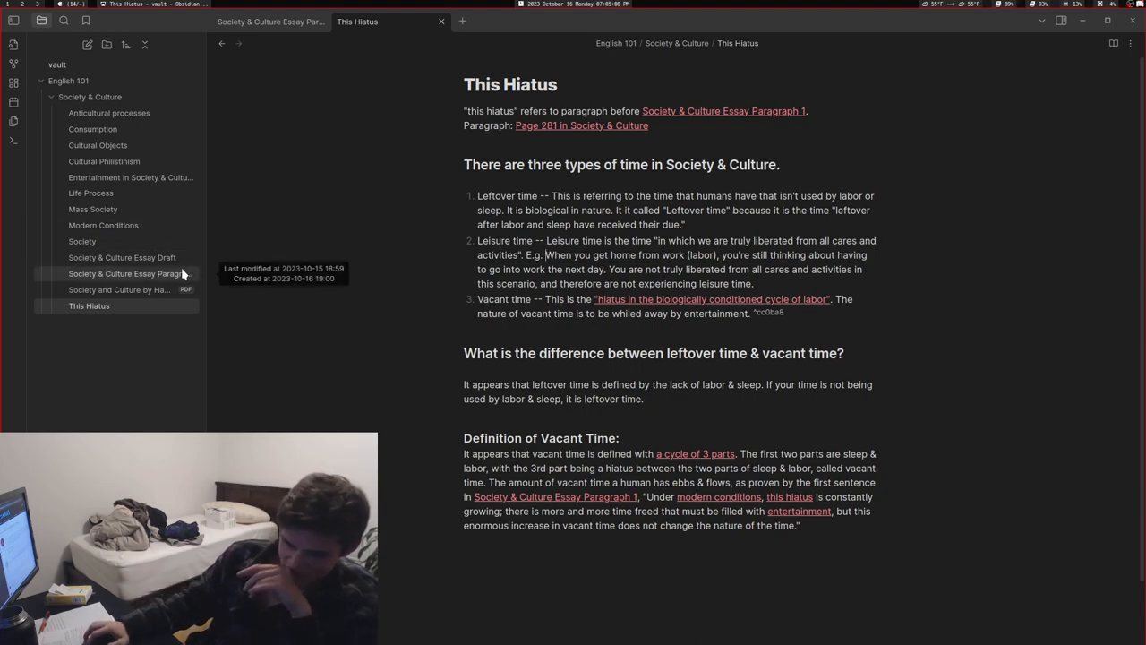
left_click(122, 258)
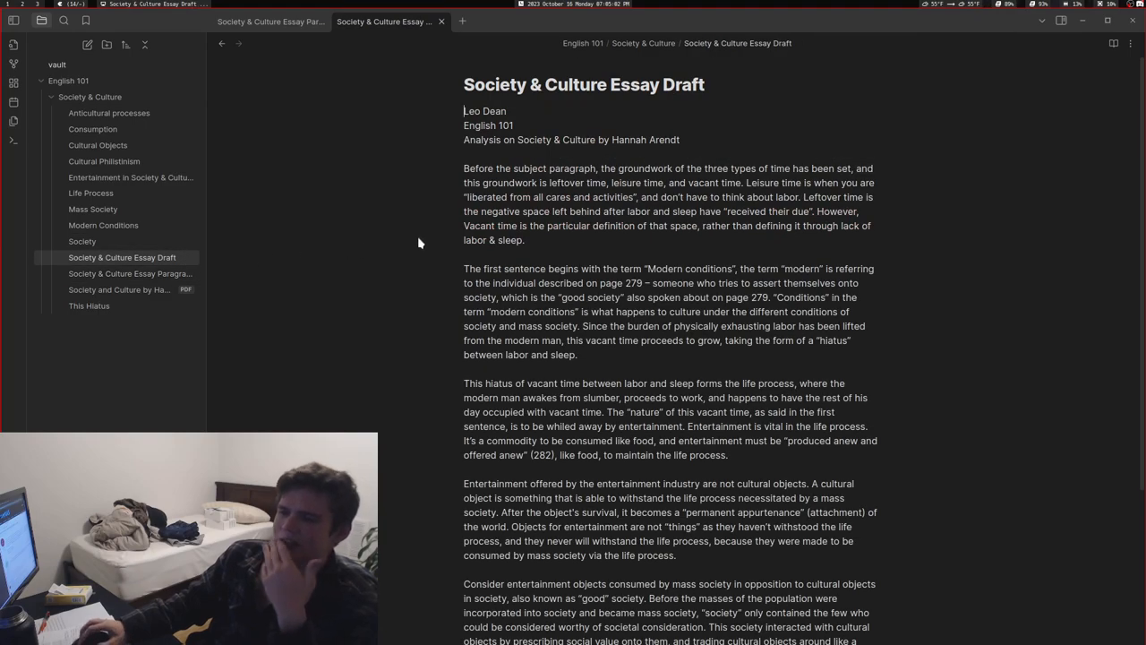
left_click_drag(464, 168, 526, 240)
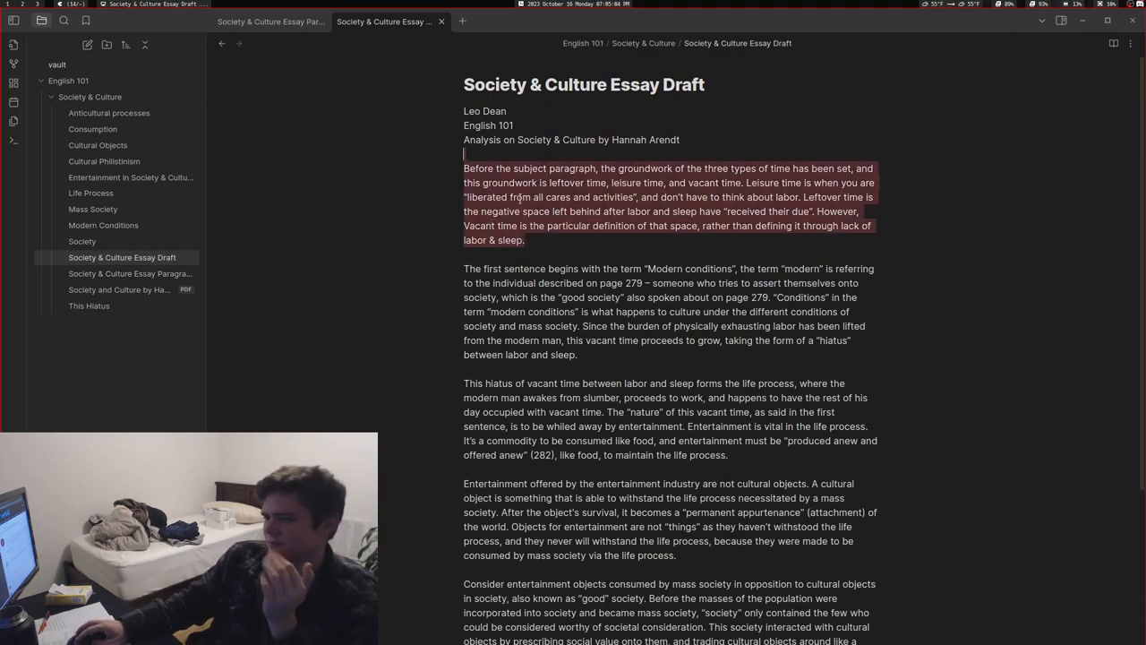
scroll("down", 3)
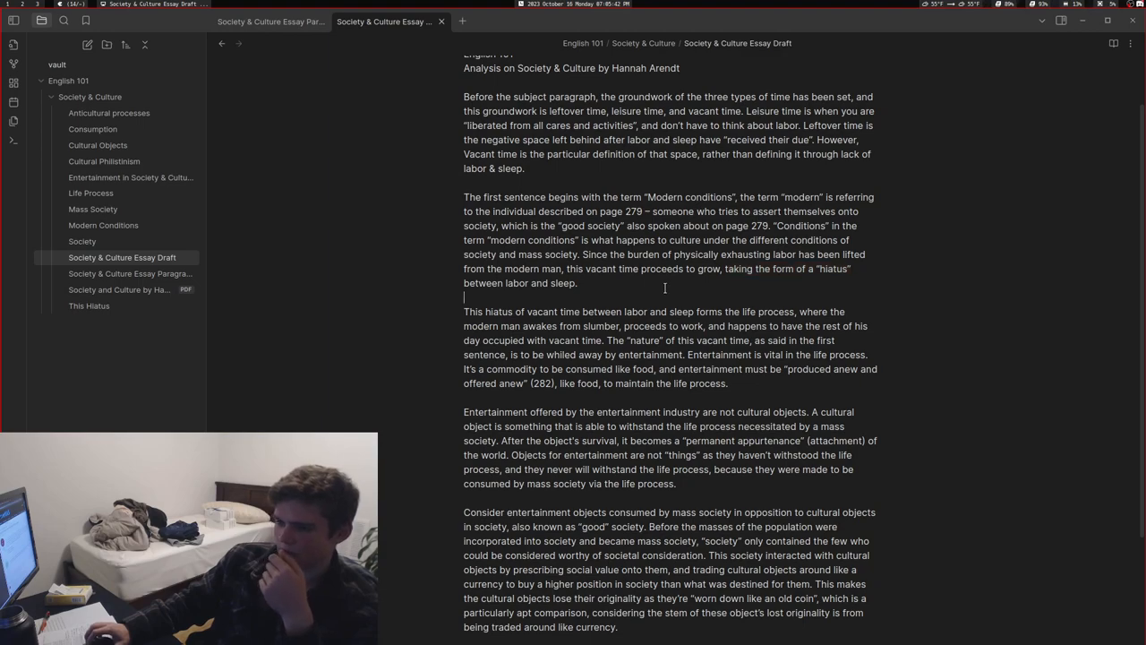
mouse_move(458, 260)
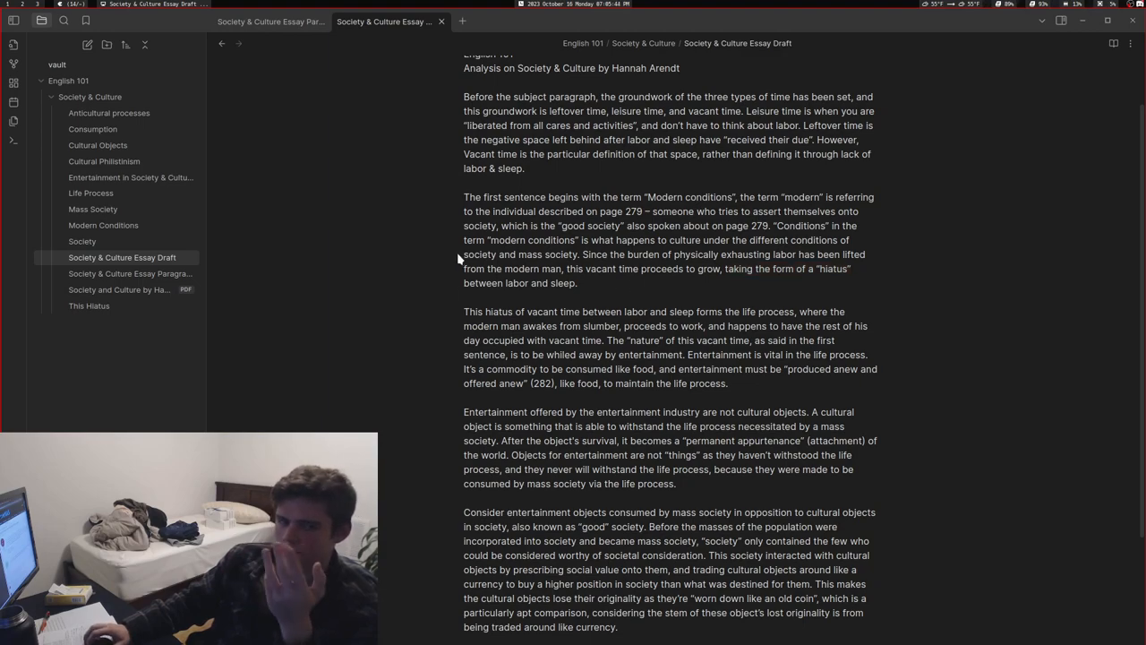
left_click(131, 273)
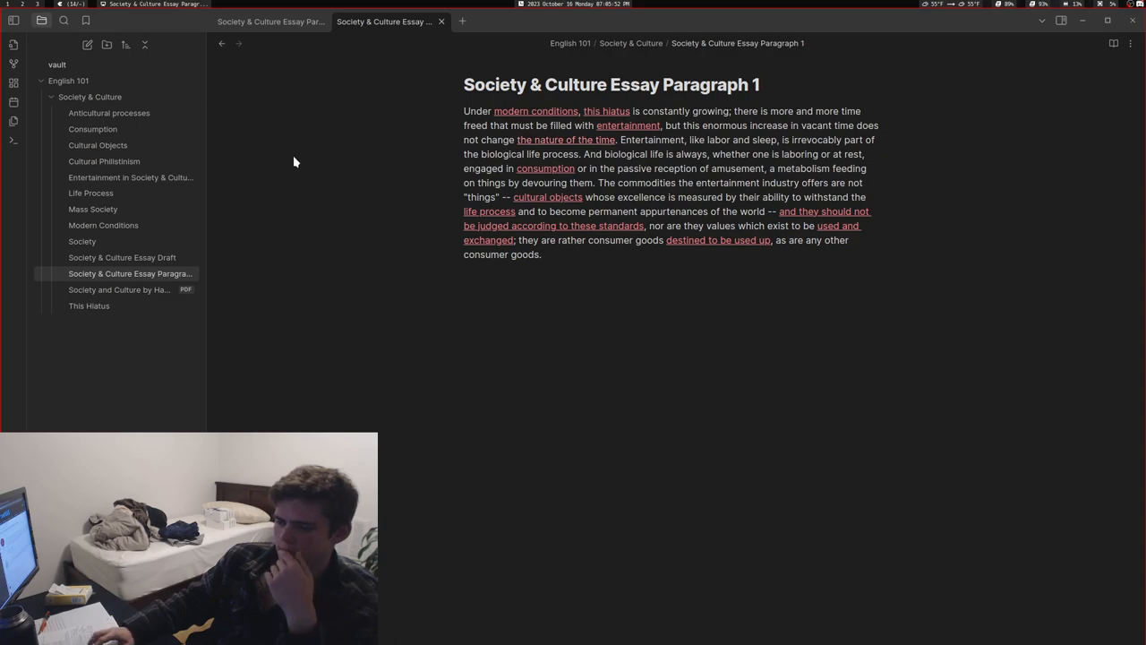
left_click(122, 258)
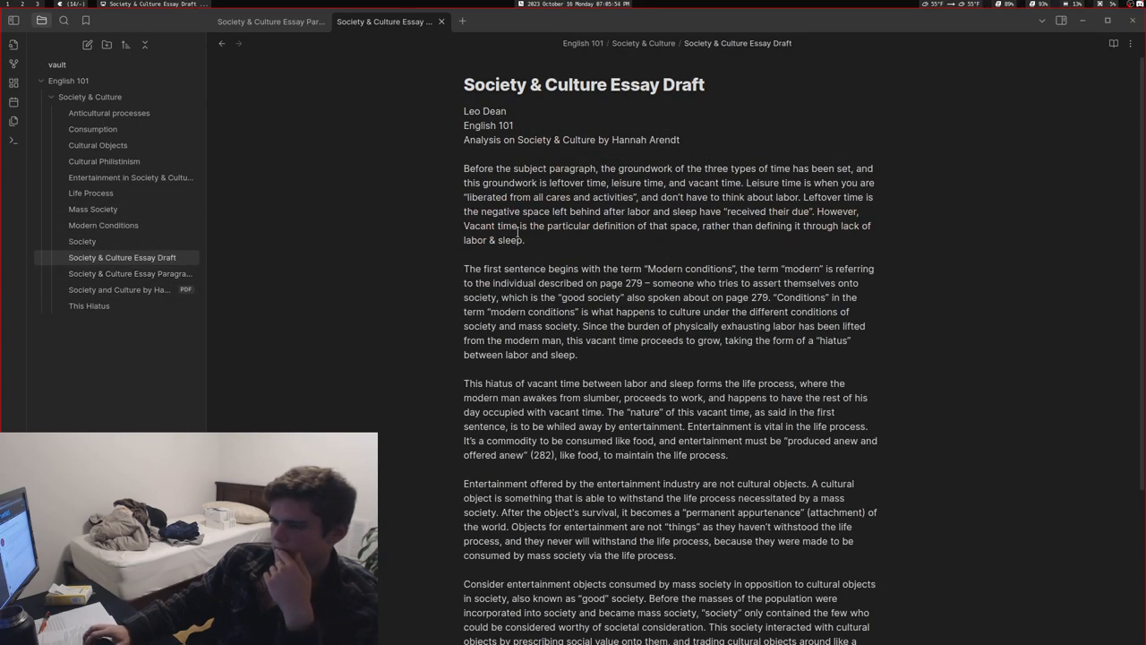
scroll("down", 3)
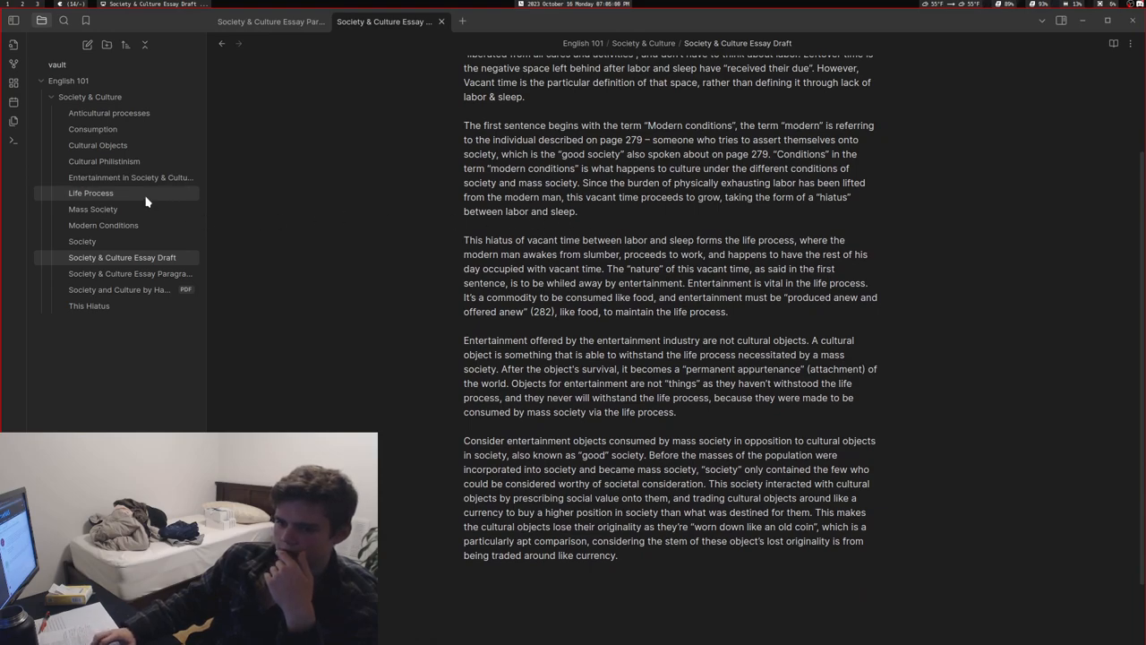
left_click(90, 193)
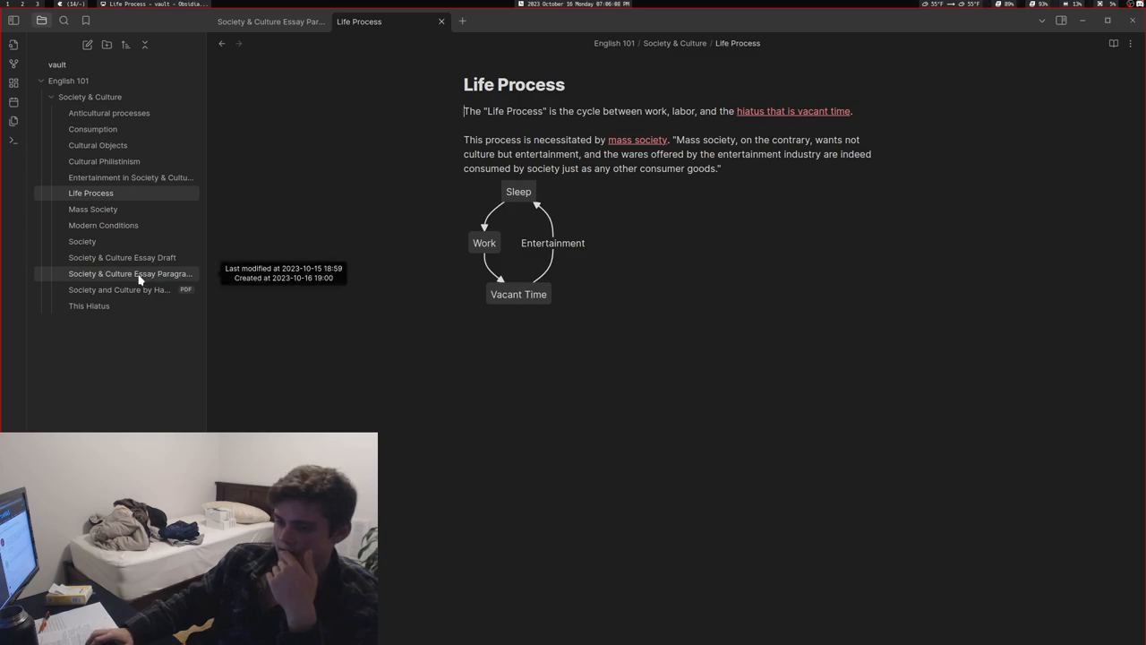
left_click(122, 258)
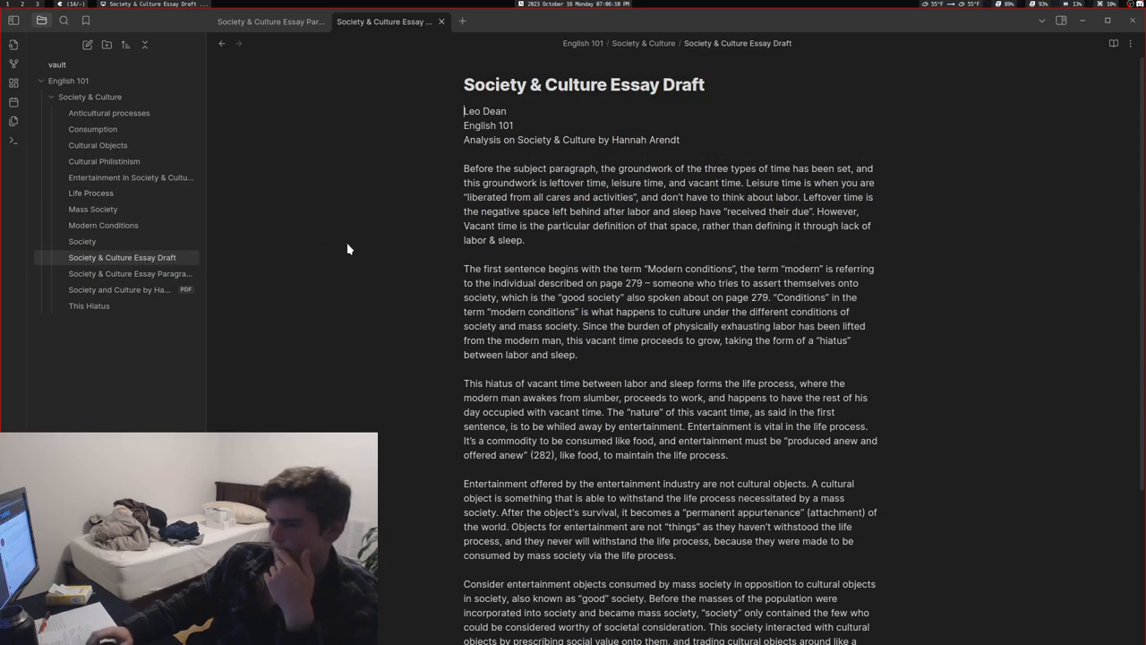
scroll("down", 3)
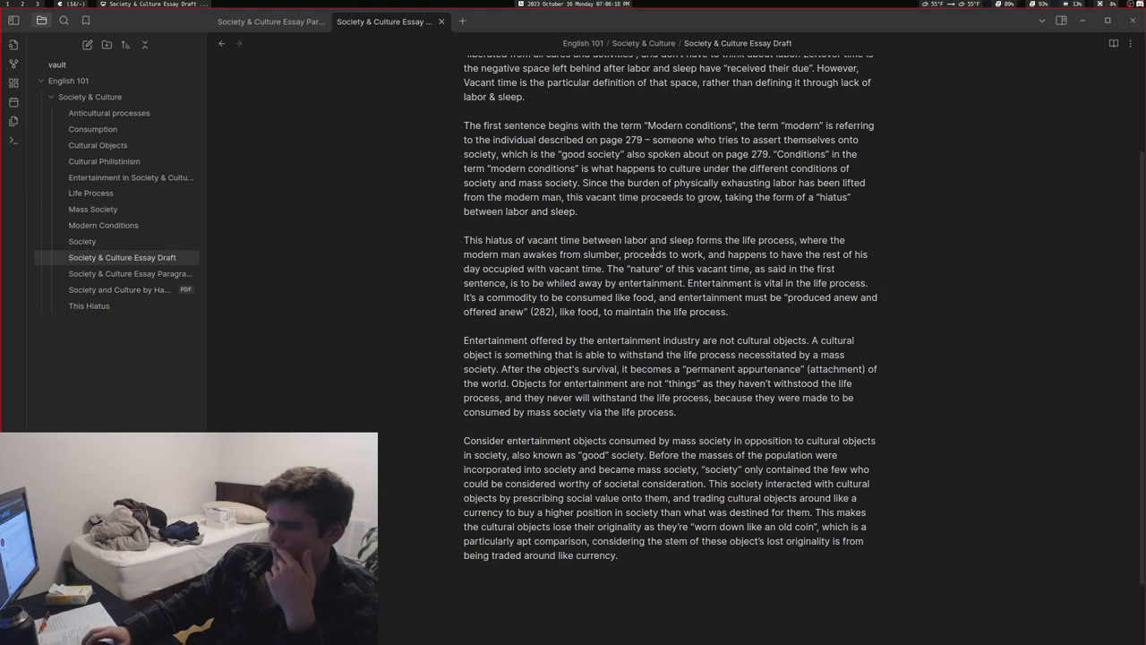
double_click(566, 254)
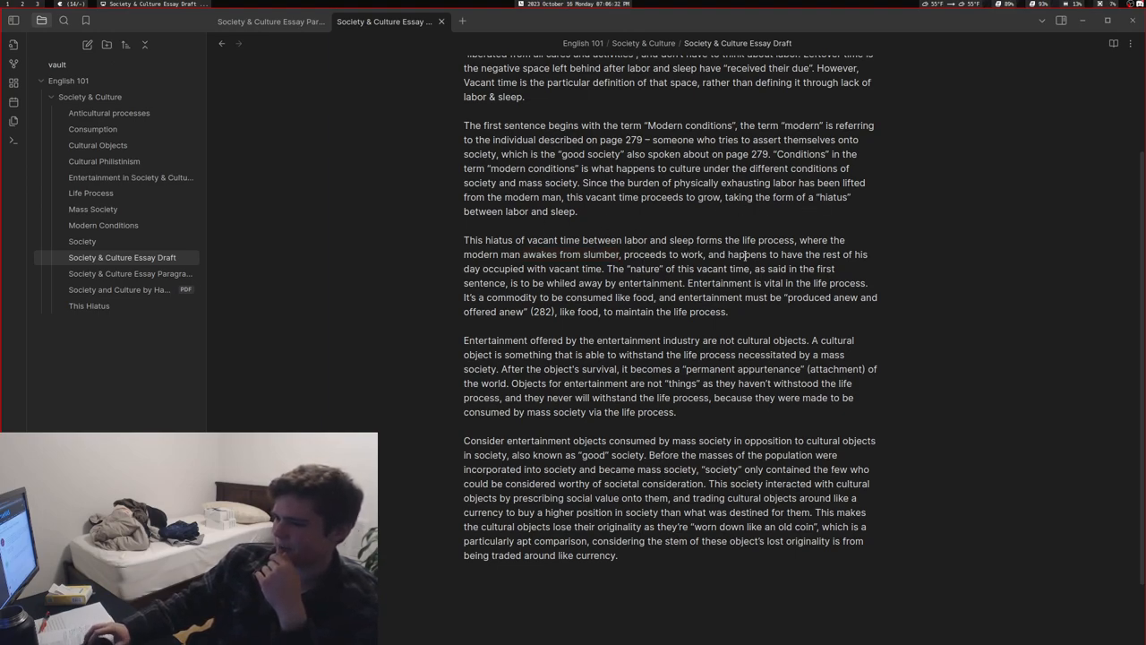
left_click(548, 269)
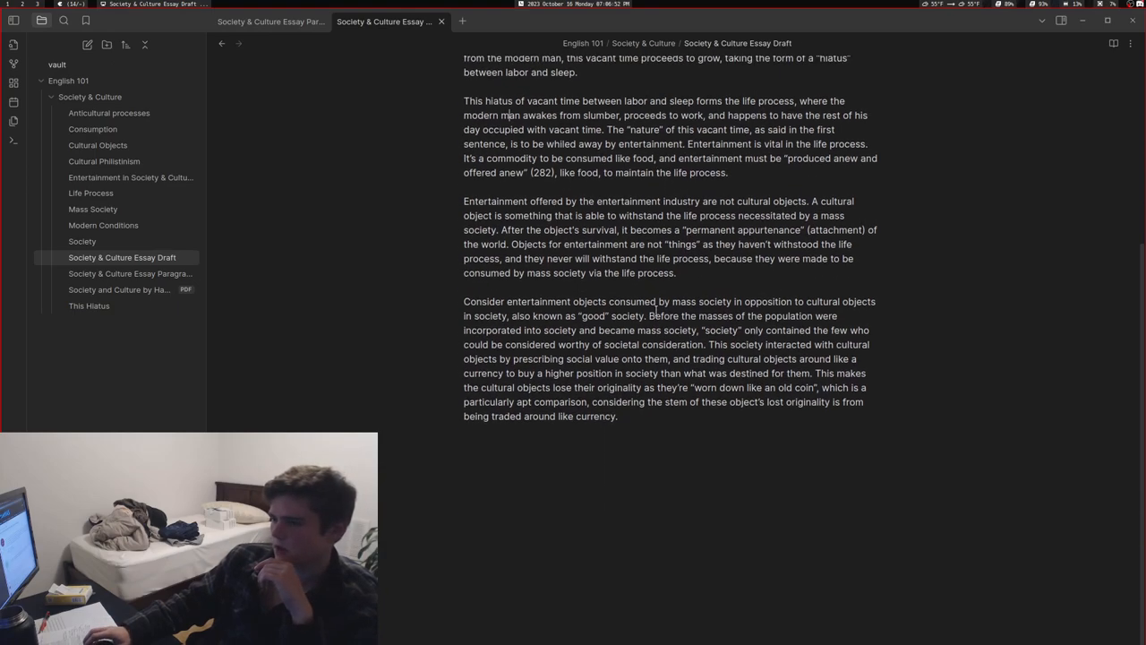
Step: Bring up the Life Process note with its work–sleep–entertainment–vacant time cycle diagram
scroll("up", 3)
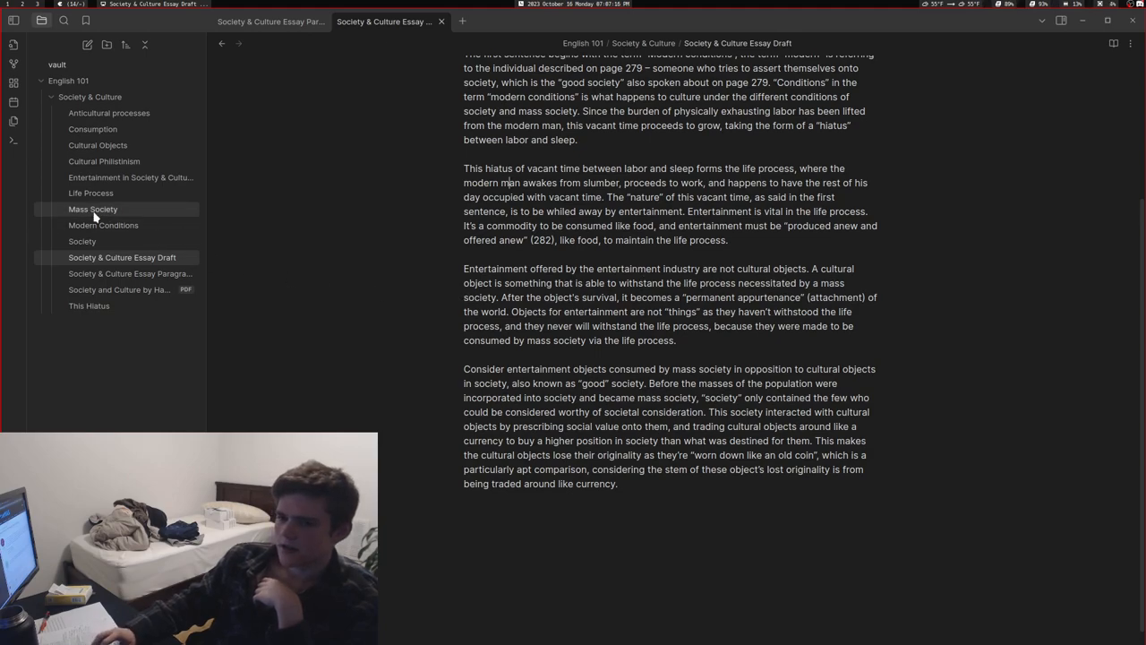
left_click(90, 193)
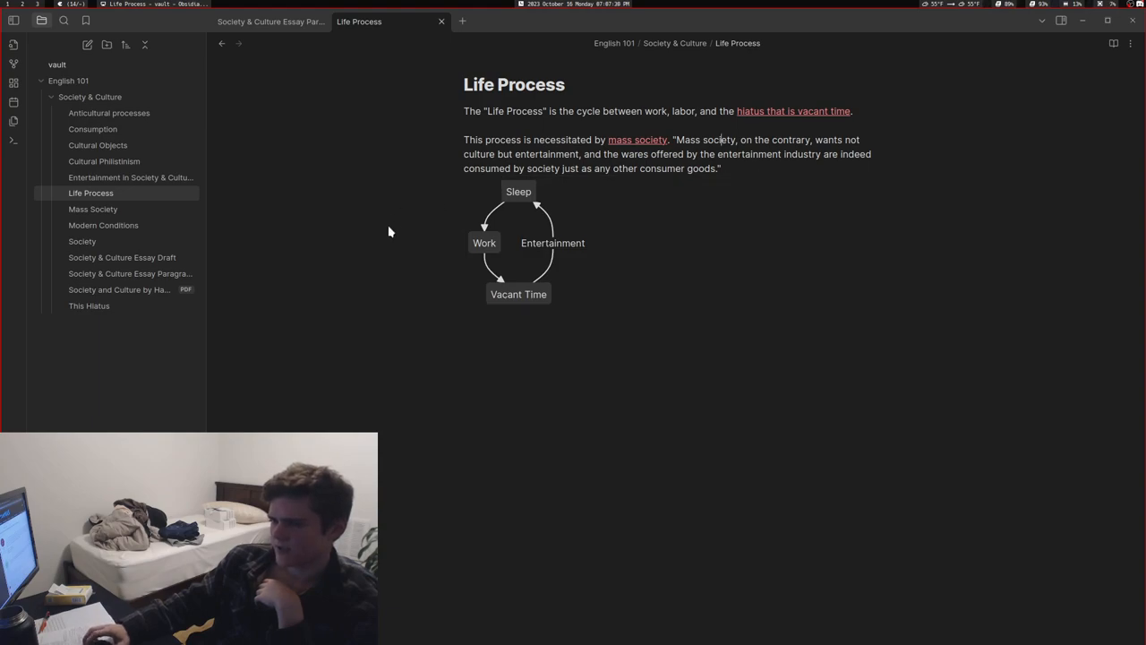
Step: Return to the Essay Draft and read through its entertainment and cultural-objects paragraphs
left_click(121, 258)
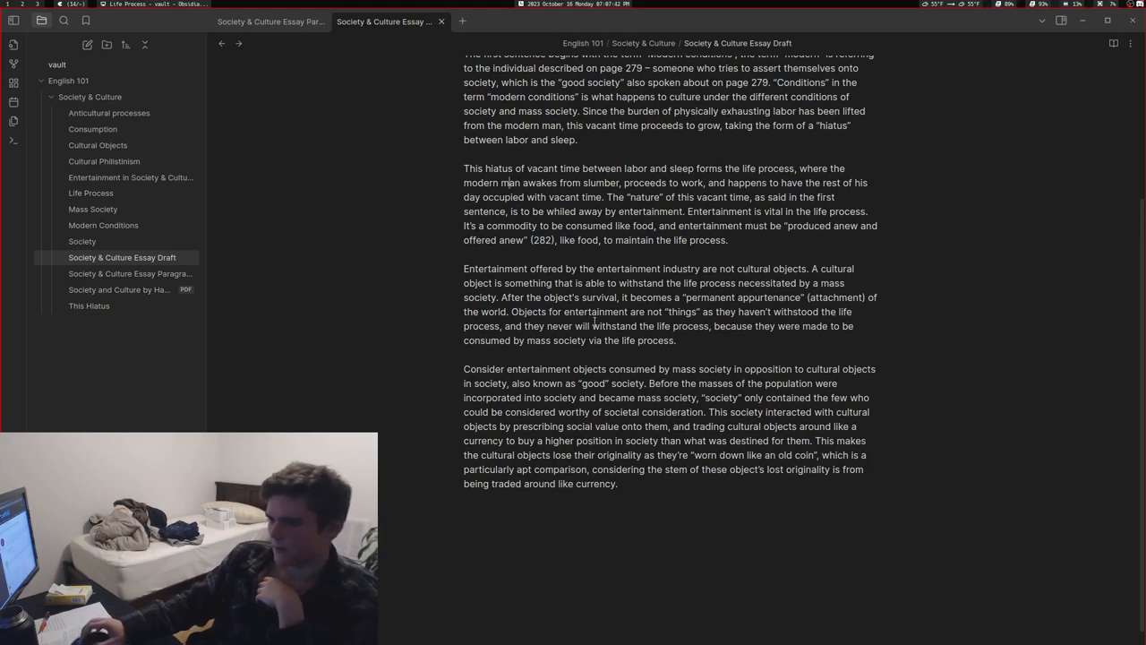
double_click(770, 297)
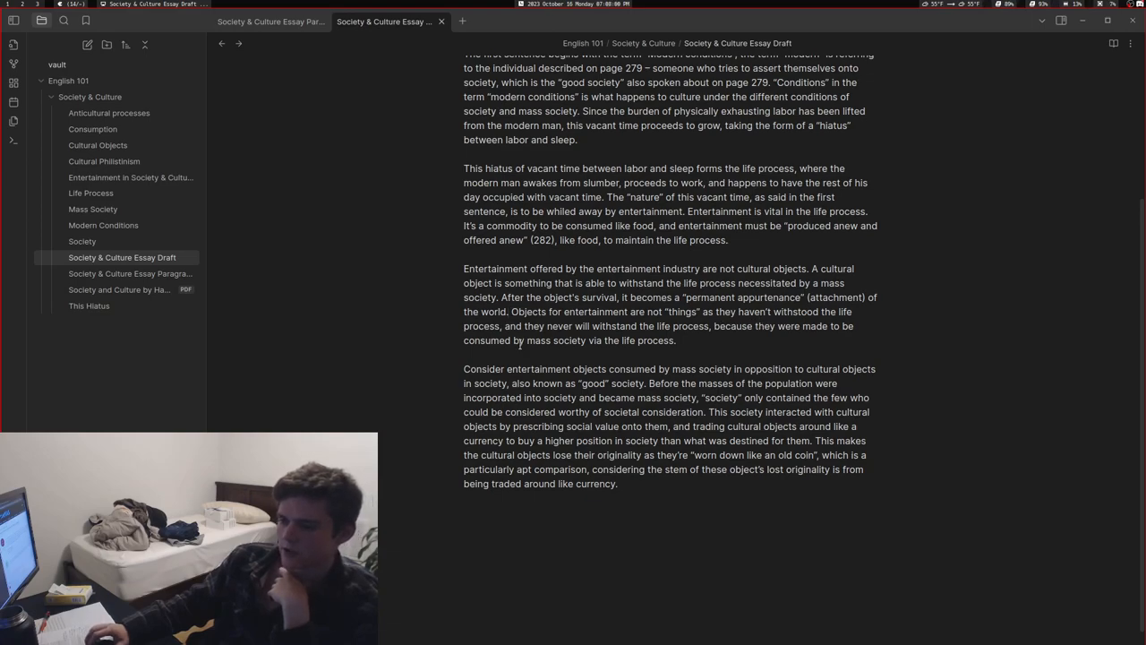
left_click(509, 311)
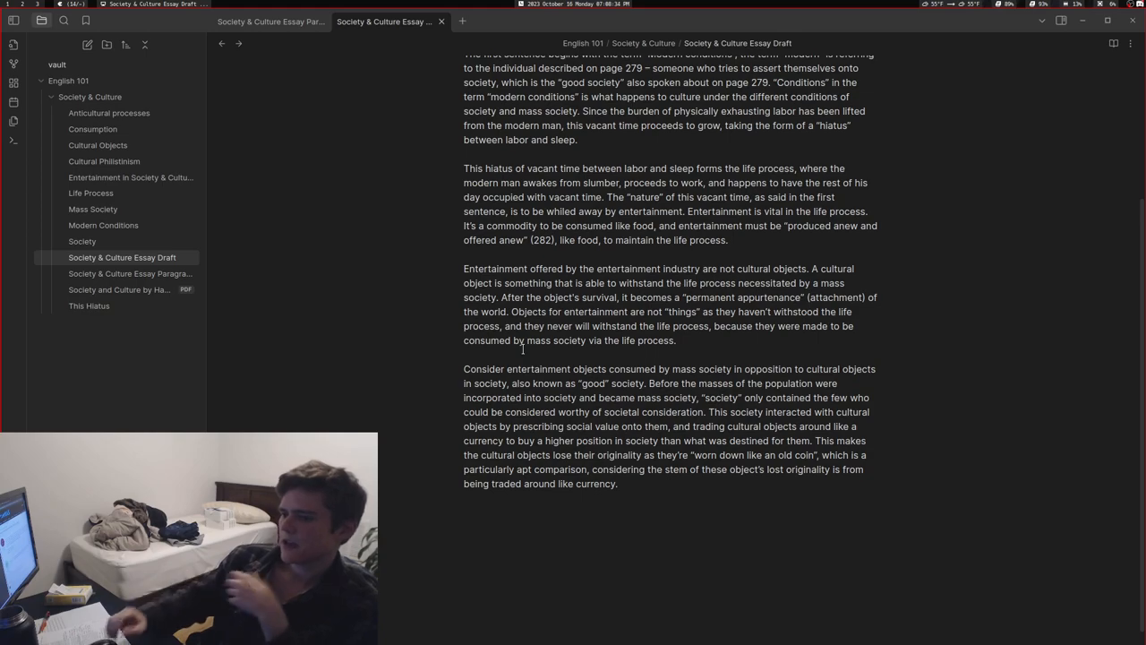
Step: Scroll down to the Essay Paragraph 1 passage on modern conditions and consumption
scroll("down", 3)
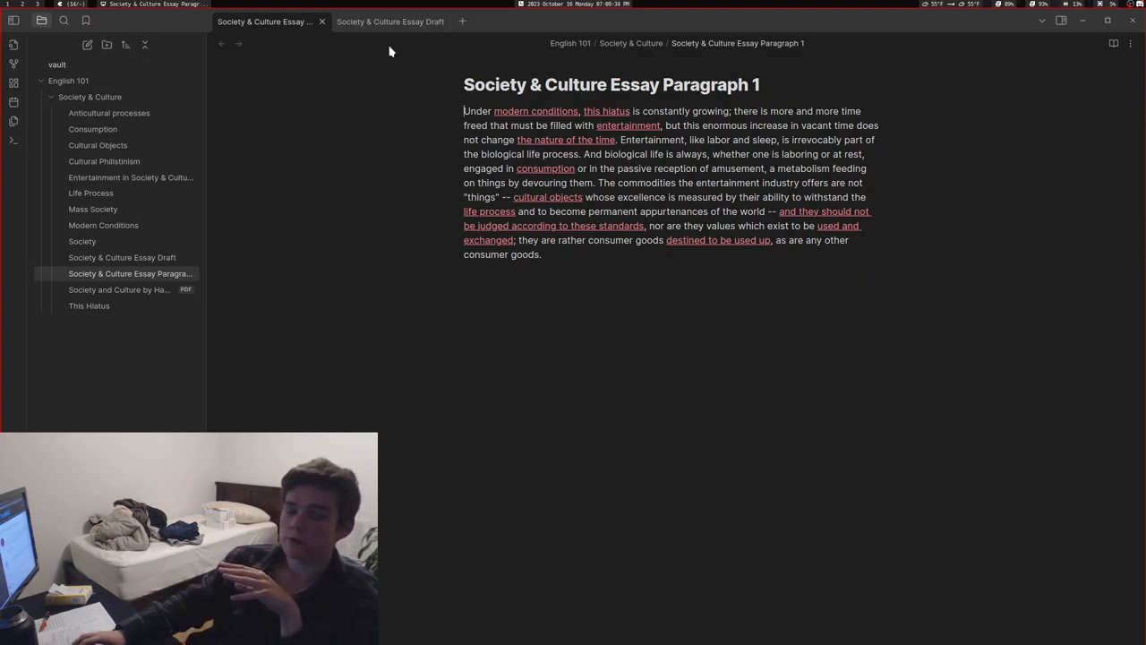
Step: Scroll to the end of the Essay Draft, then show the graph of linked notes
left_click(390, 22)
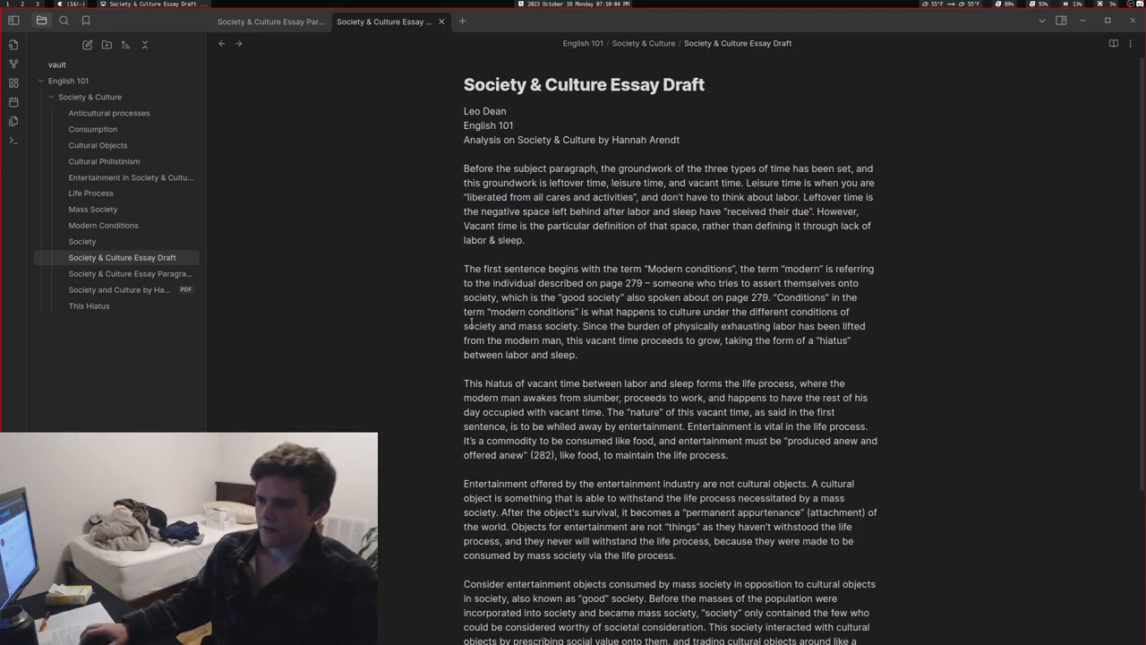
scroll("down", 3)
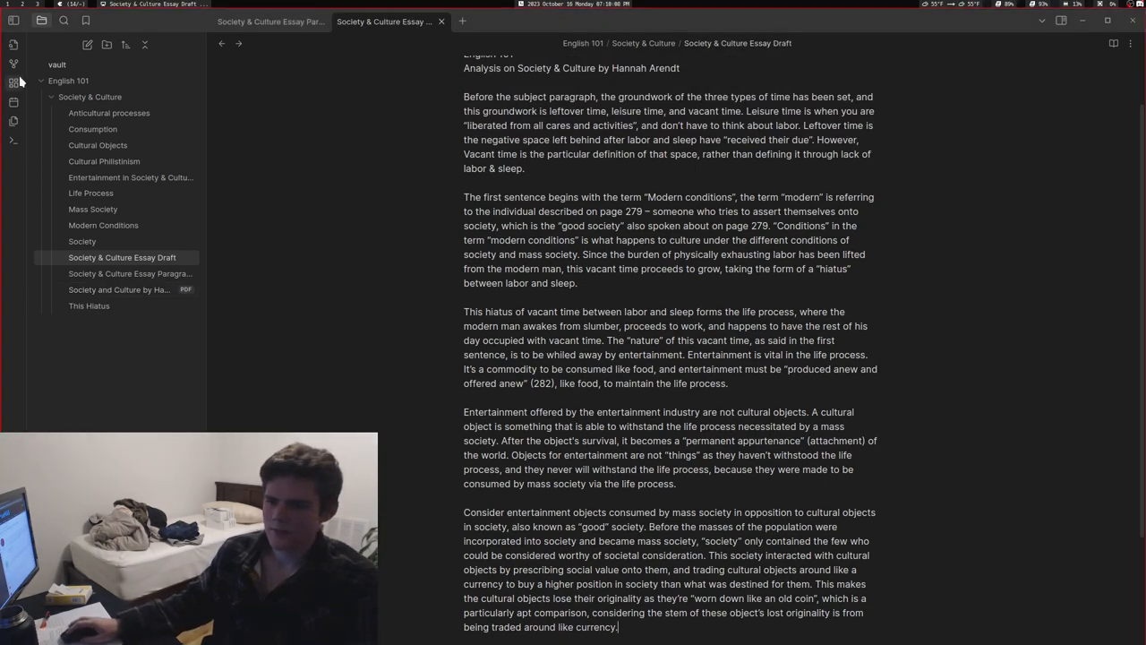
left_click(14, 83)
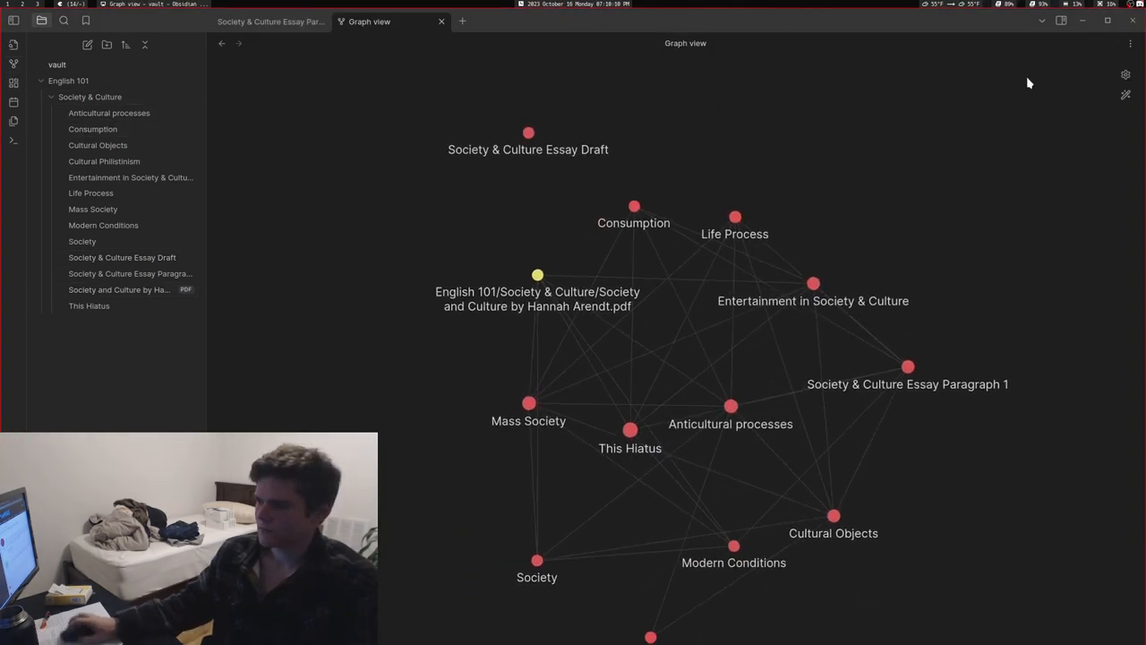